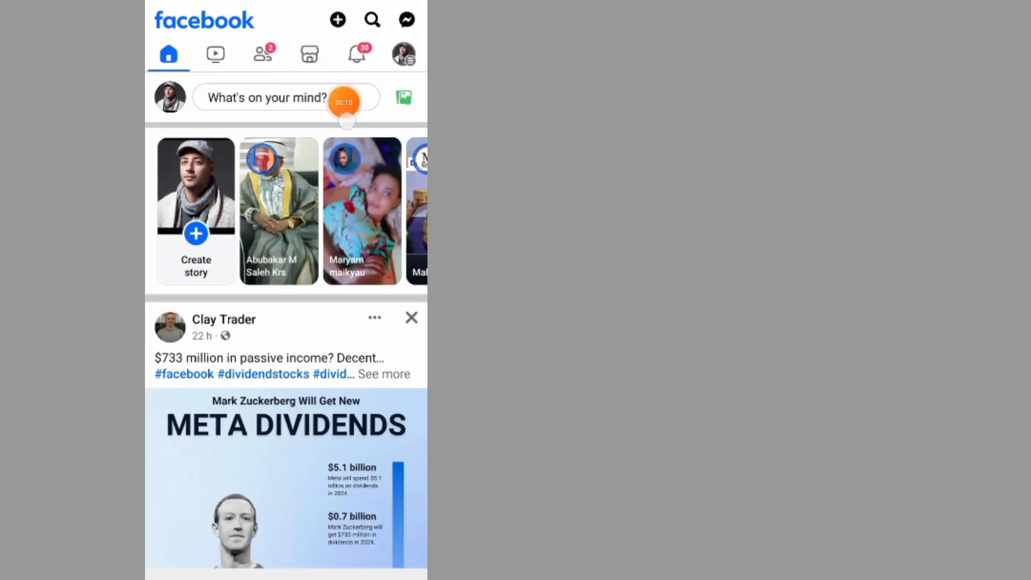
Open the Create post composer from the 'What's on your mind?' box
left_click(337, 19)
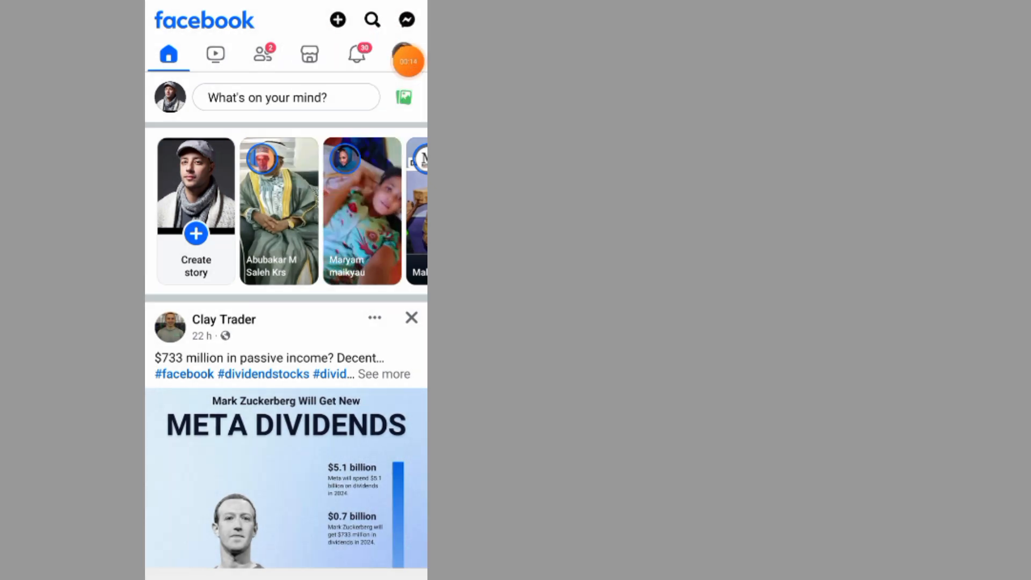
left_click(286, 97)
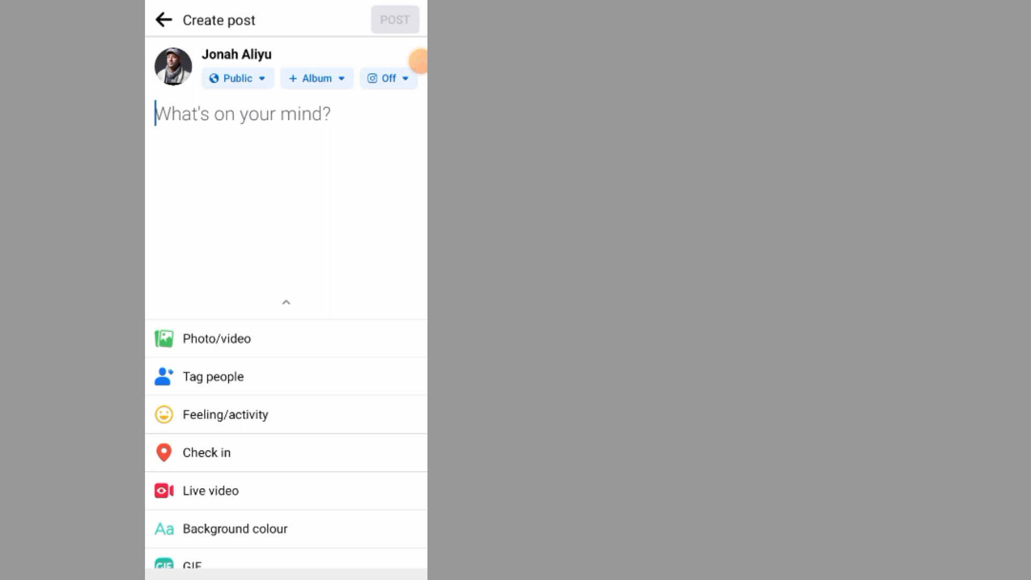
Type 'YouTube' in the post and select it to copy
type("YouTube")
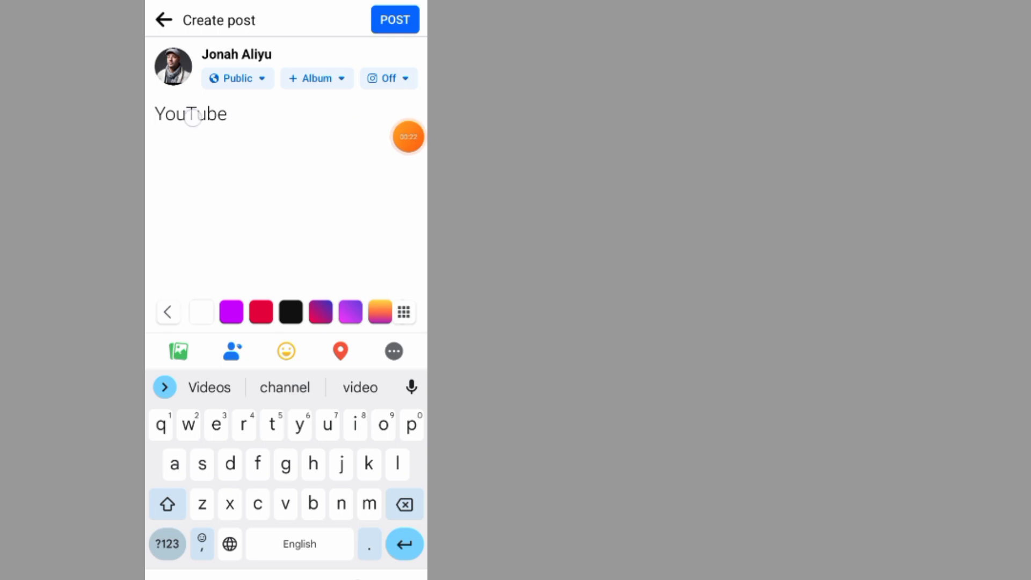
double_click(190, 114)
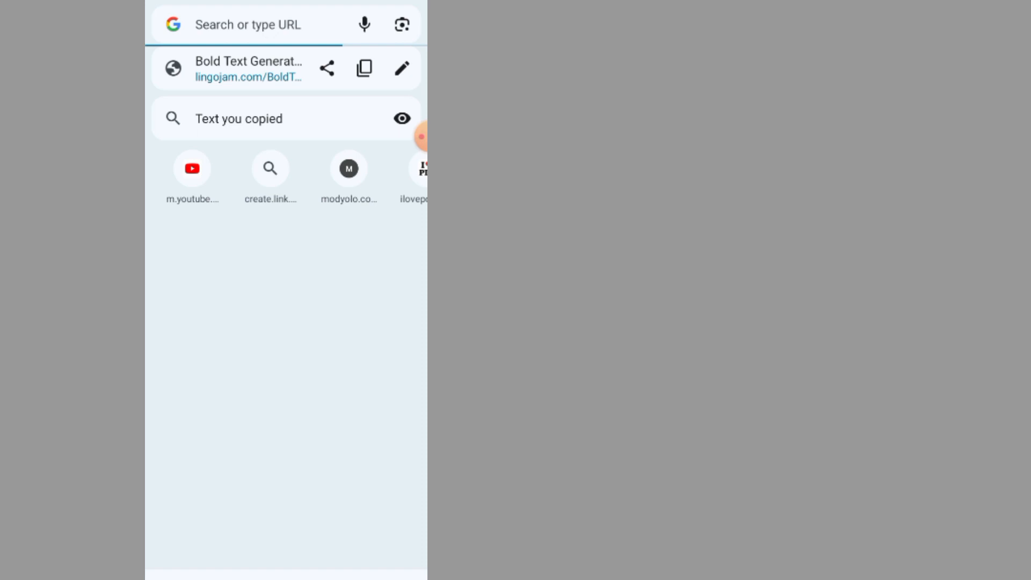
Search for bold text and open the lingojam.com Bold Text Generator
type("bnb")
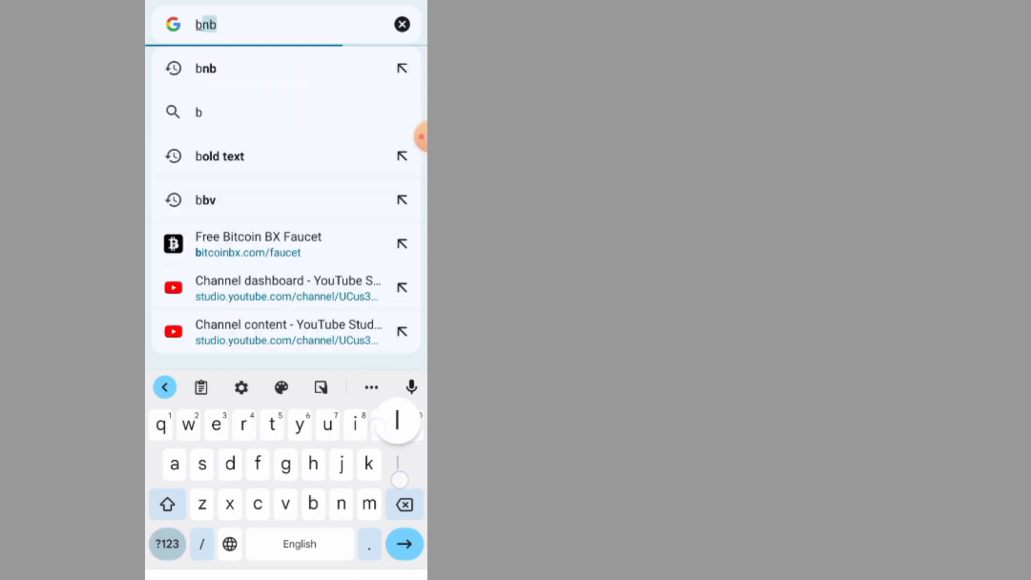
left_click(219, 156)
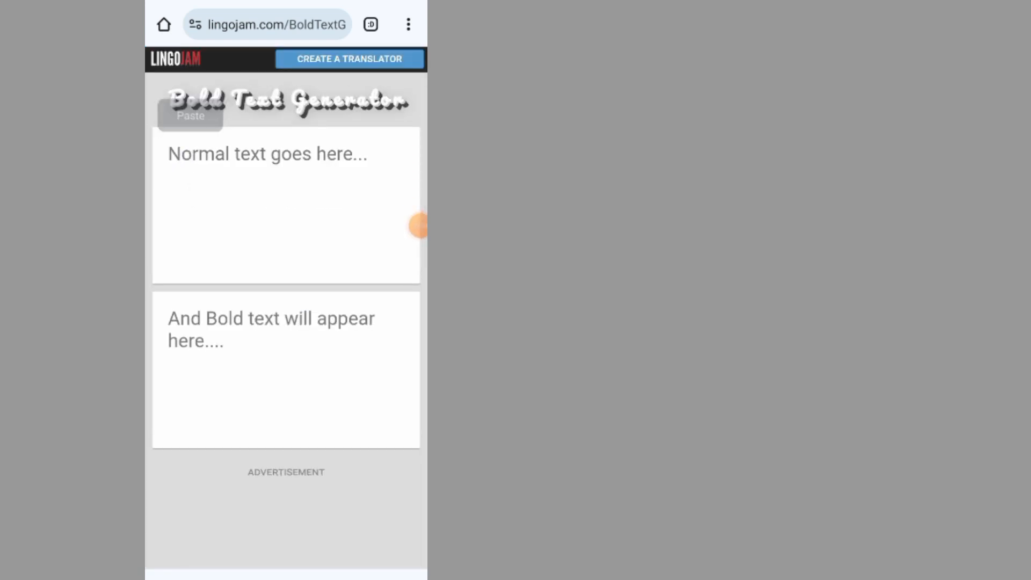
Paste 'YouTube' into the Normal text box and copy its Bold (sans) result
left_click(190, 115)
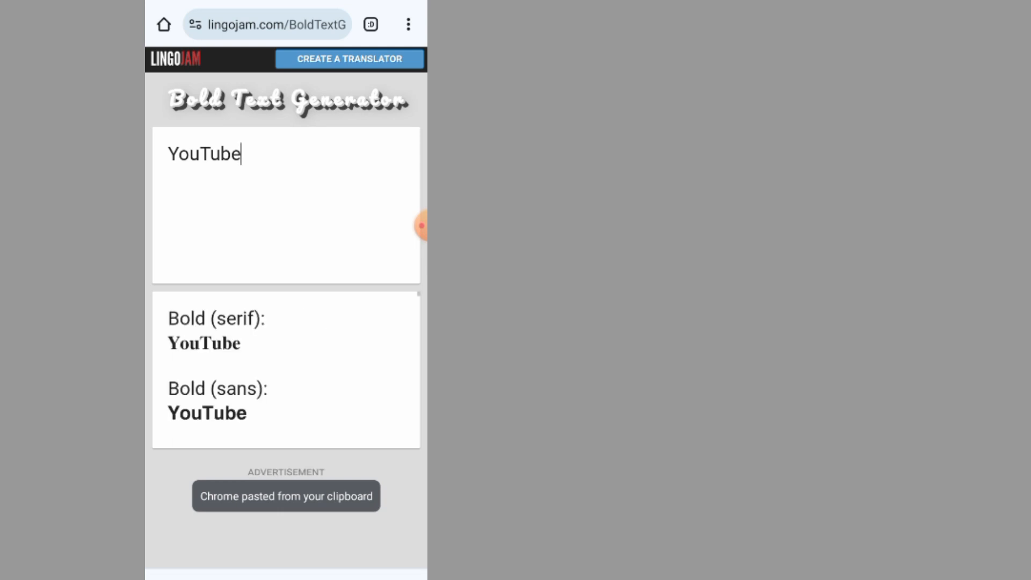
scroll("down", 3)
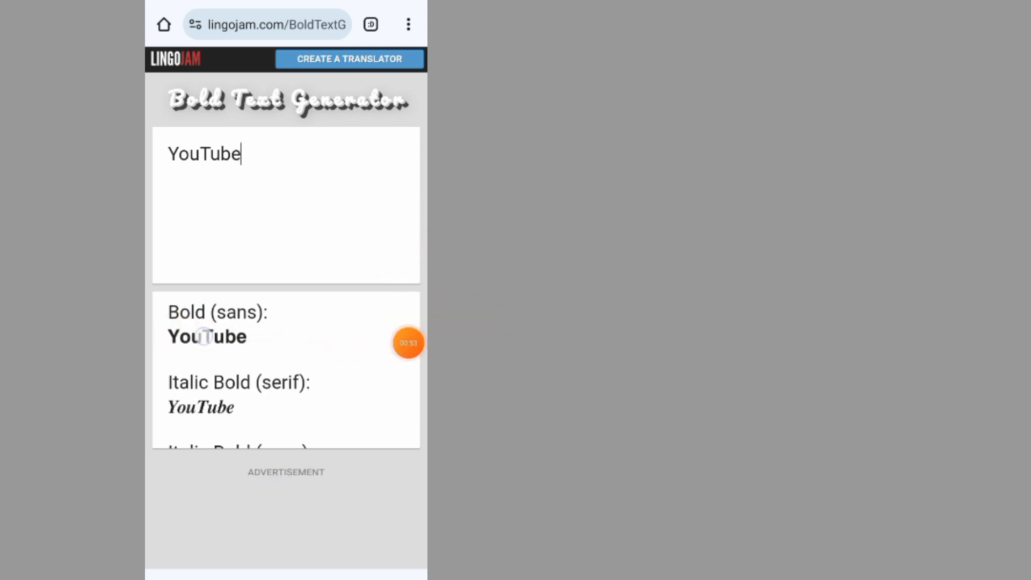
double_click(206, 336)
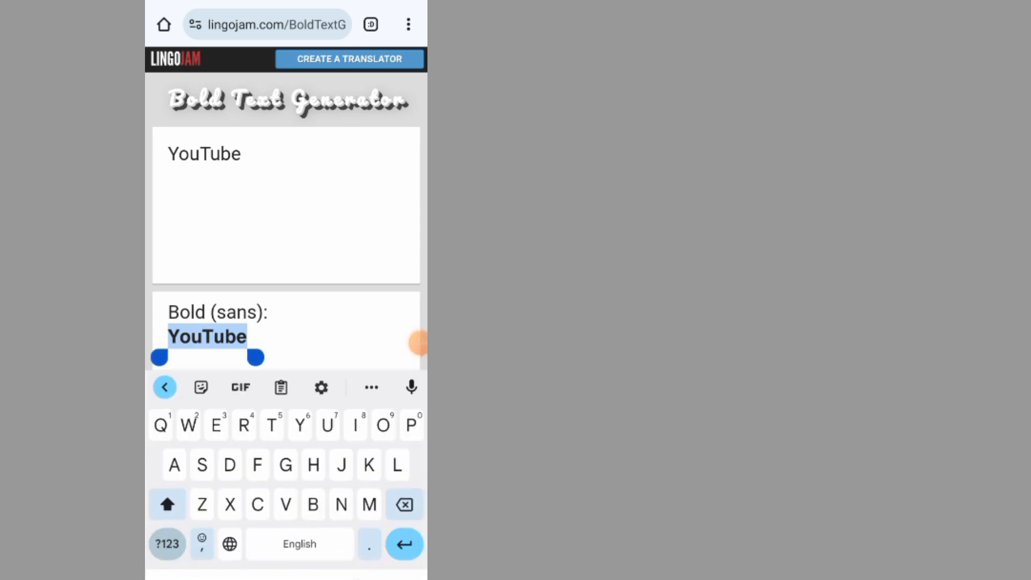
scroll("down", 3)
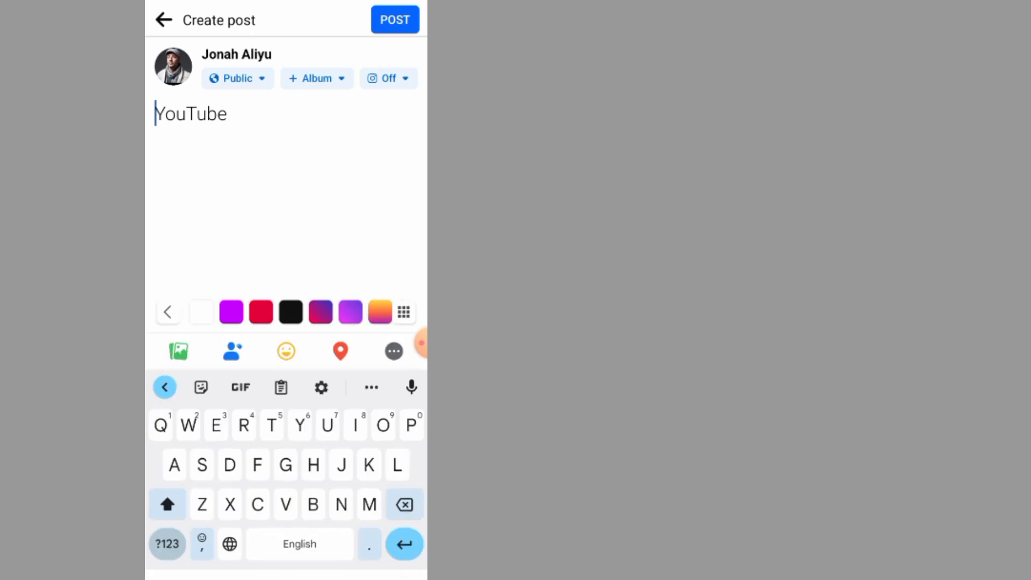
Select the plain 'YouTube' in the draft, paste the bold version, and keep typing
double_click(191, 113)
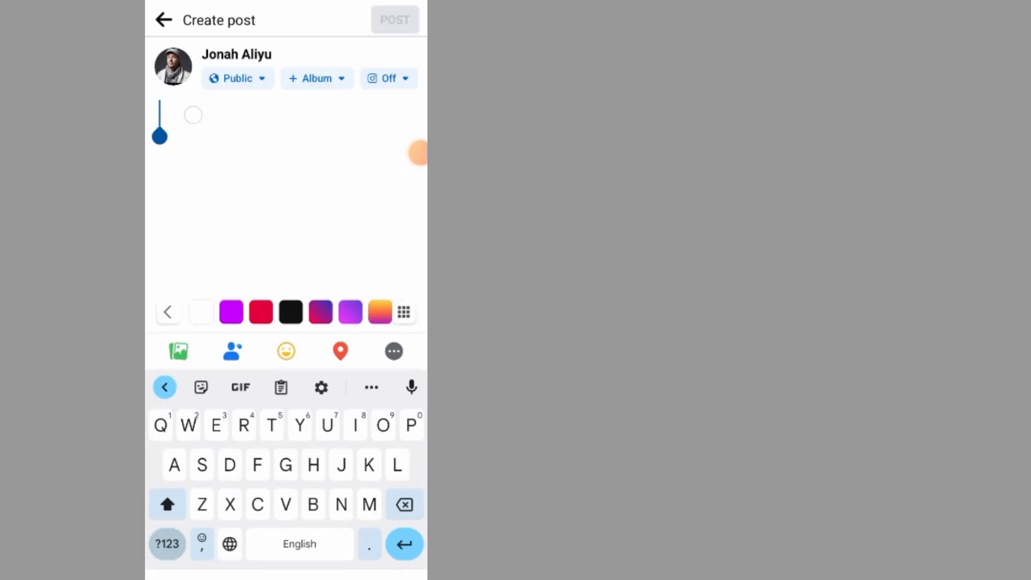
type("YouTube")
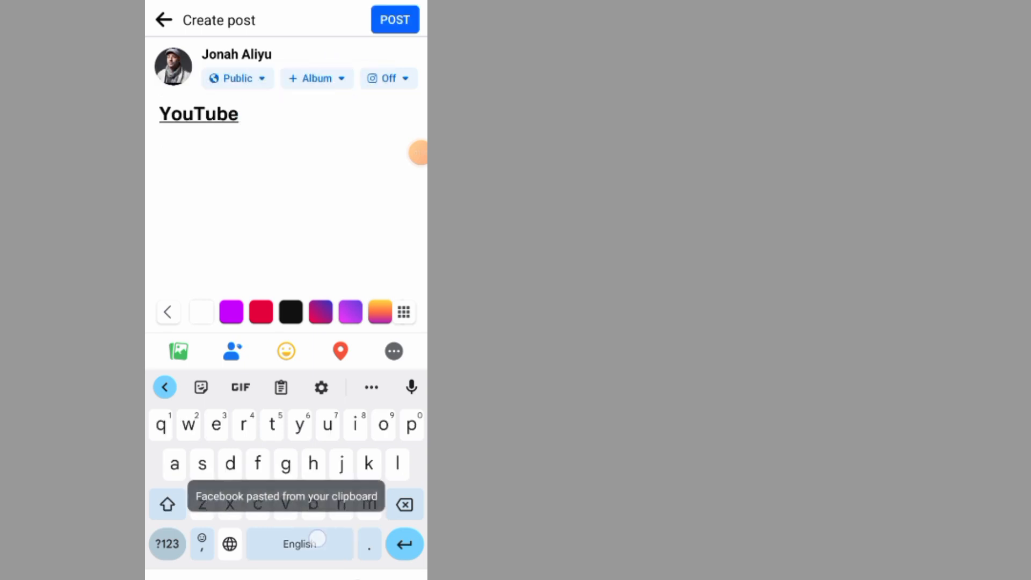
type("jgkv")
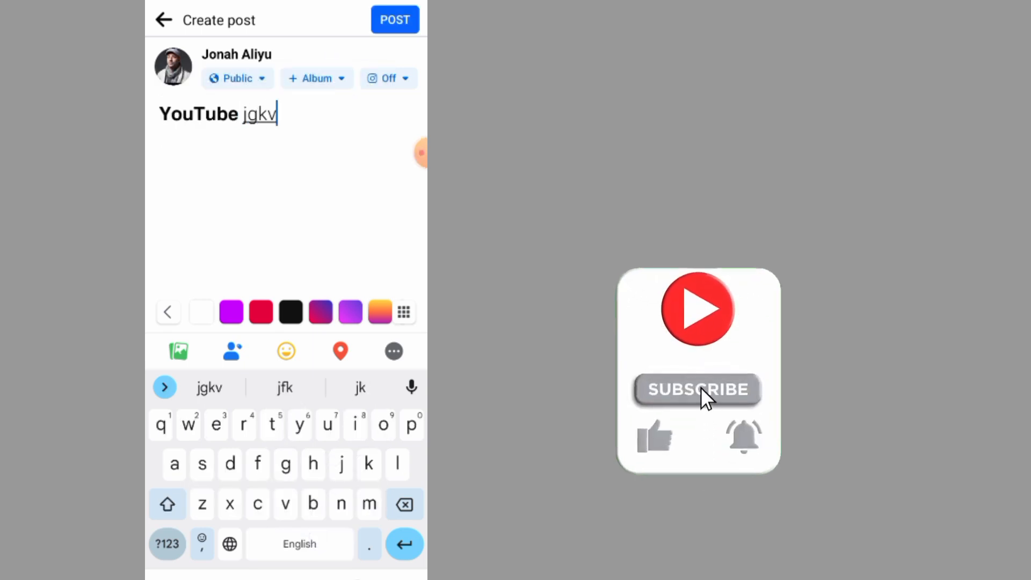